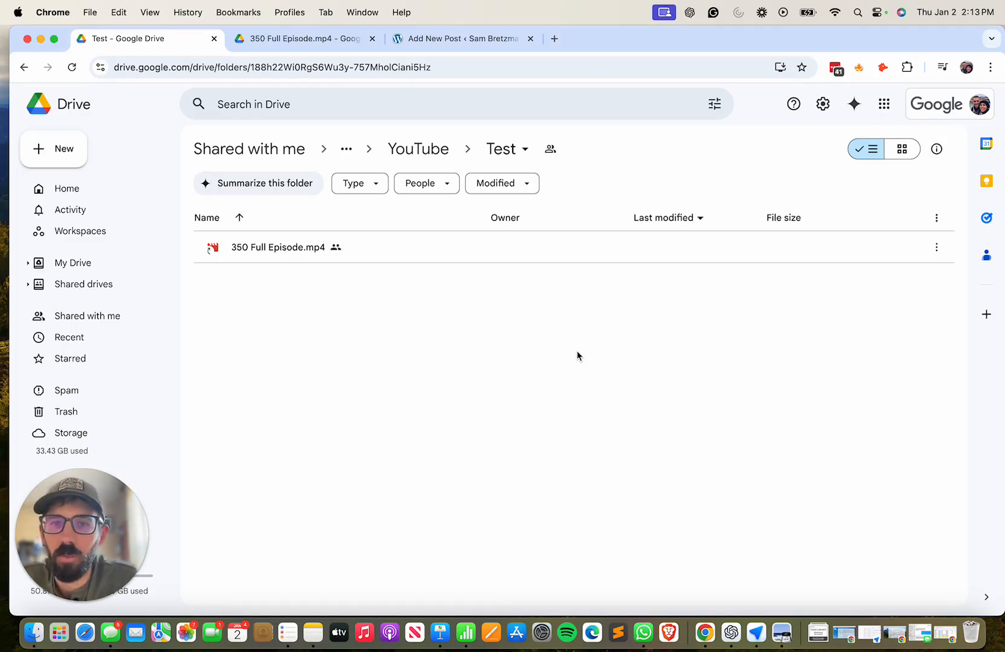
mouse_move(377, 256)
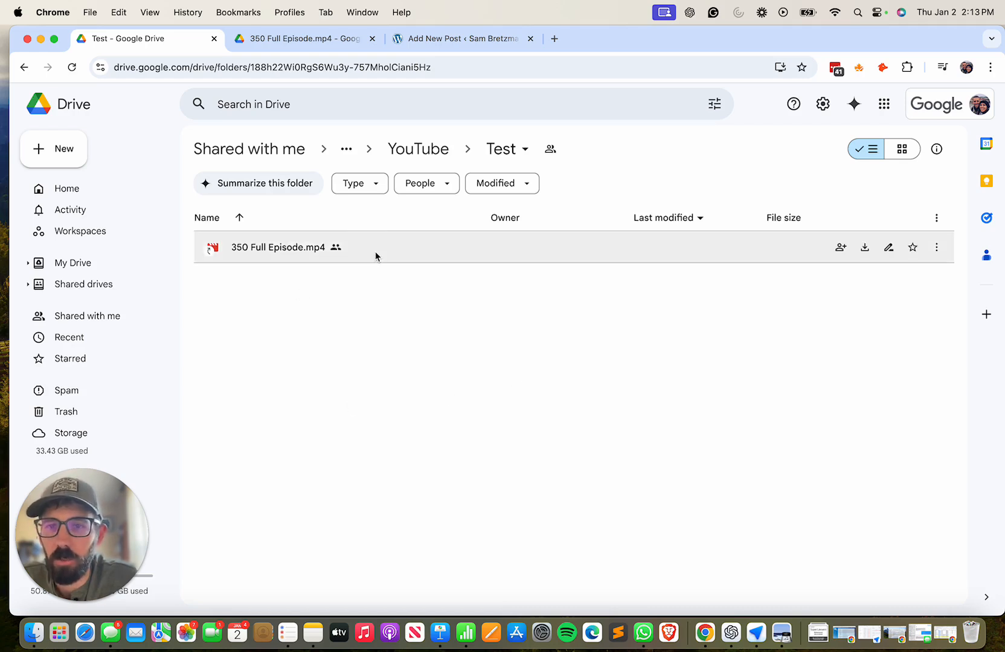
mouse_move(840, 247)
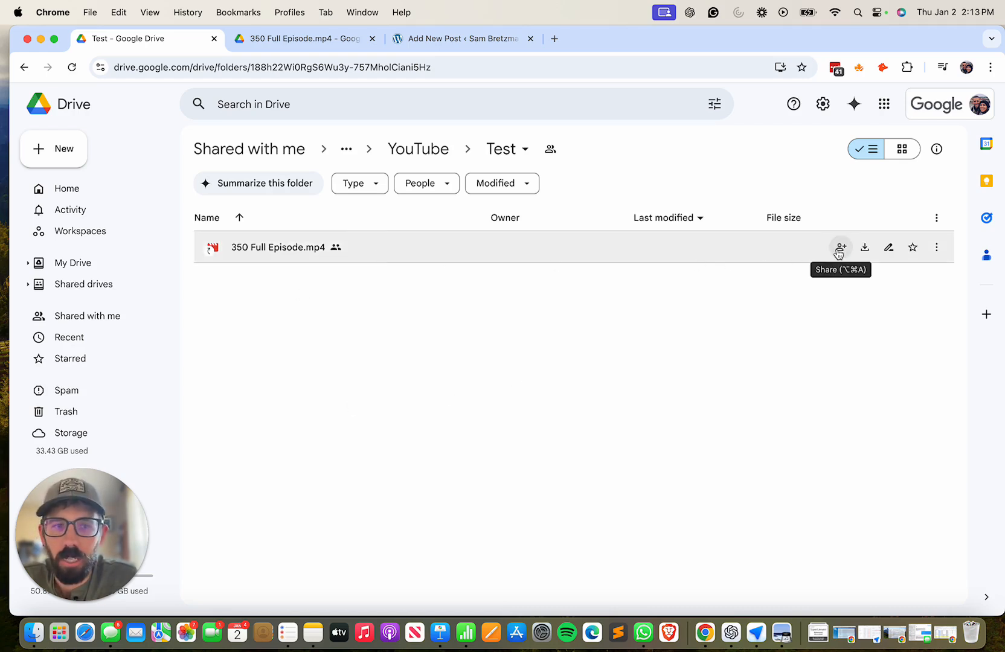
- Check the sharing settings, then preview and play 350 Full Episode.mp4 and list its extra actions
left_click(840, 248)
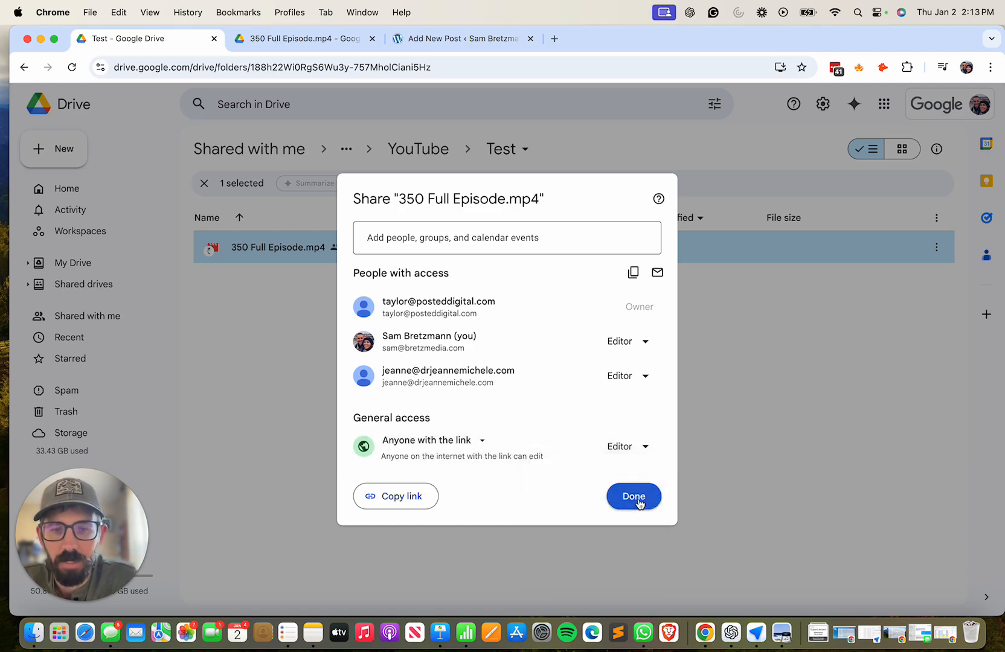
left_click(633, 496)
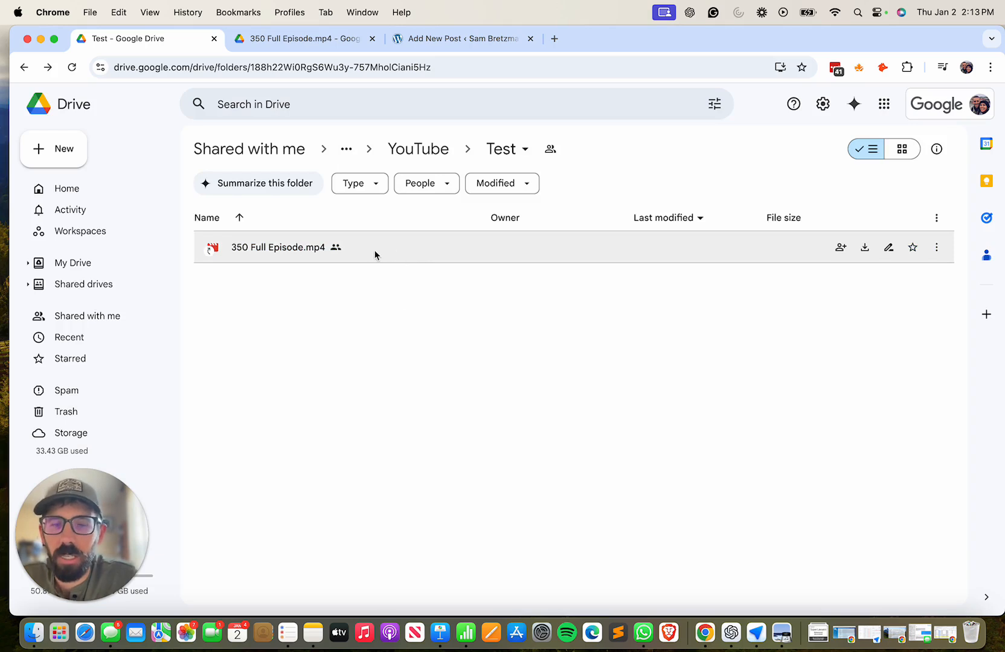
double_click(278, 247)
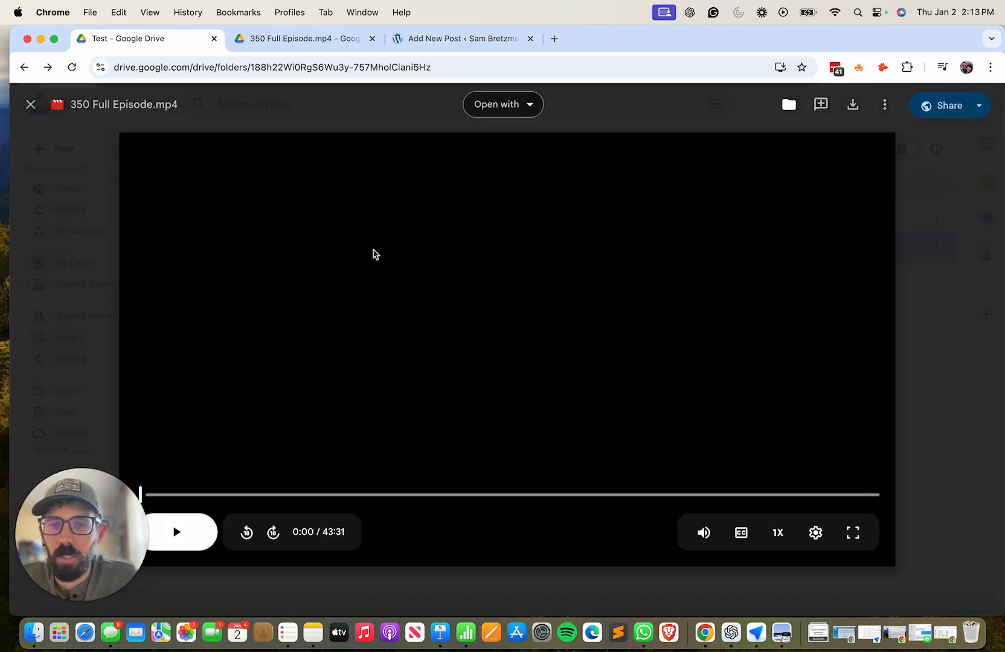
left_click(177, 532)
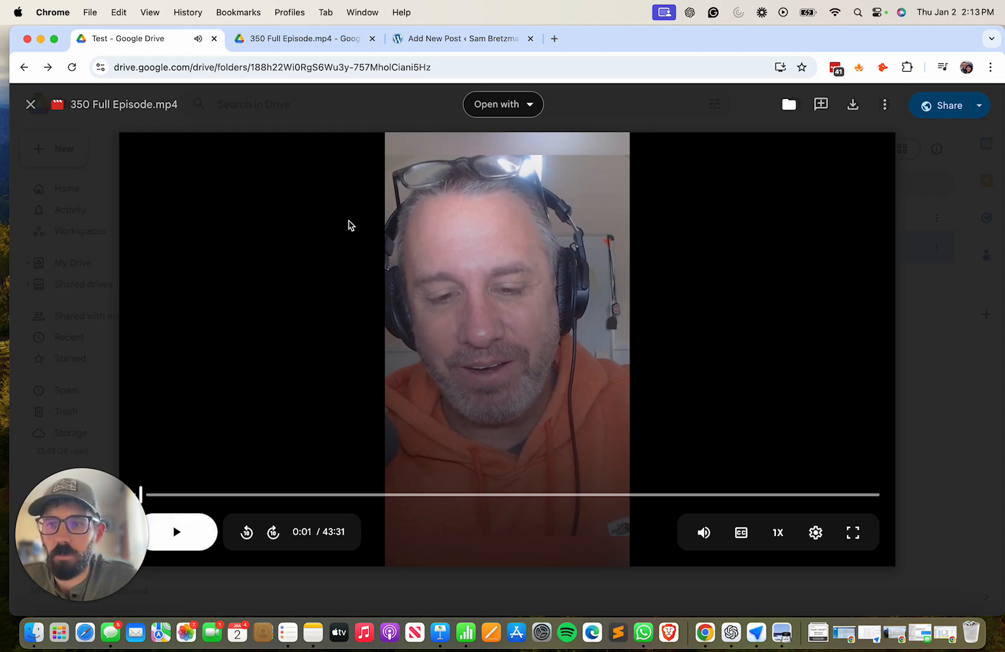
mouse_move(771, 244)
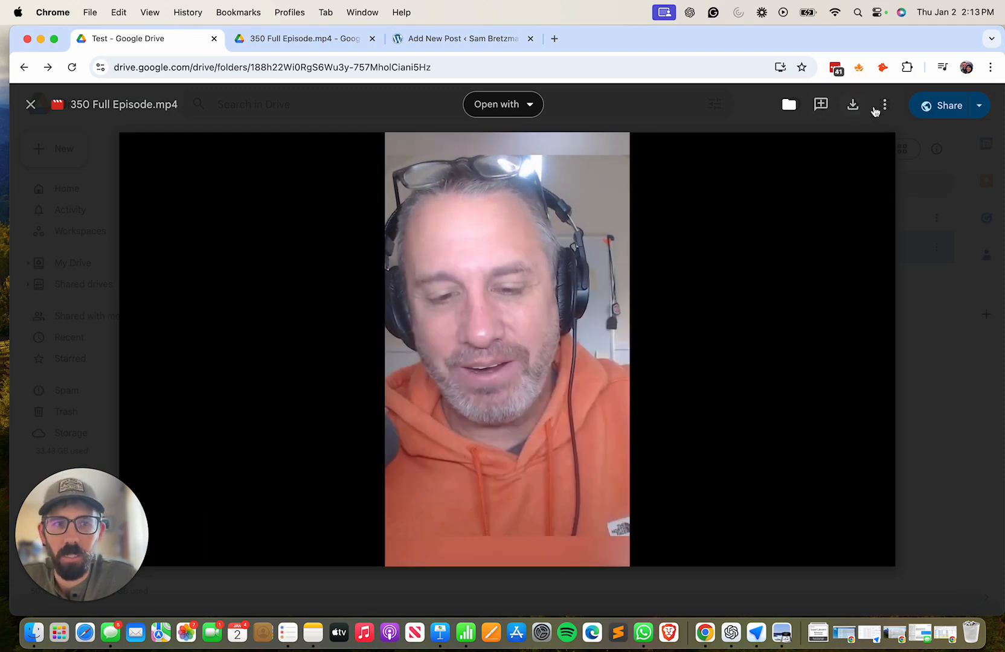
left_click(885, 104)
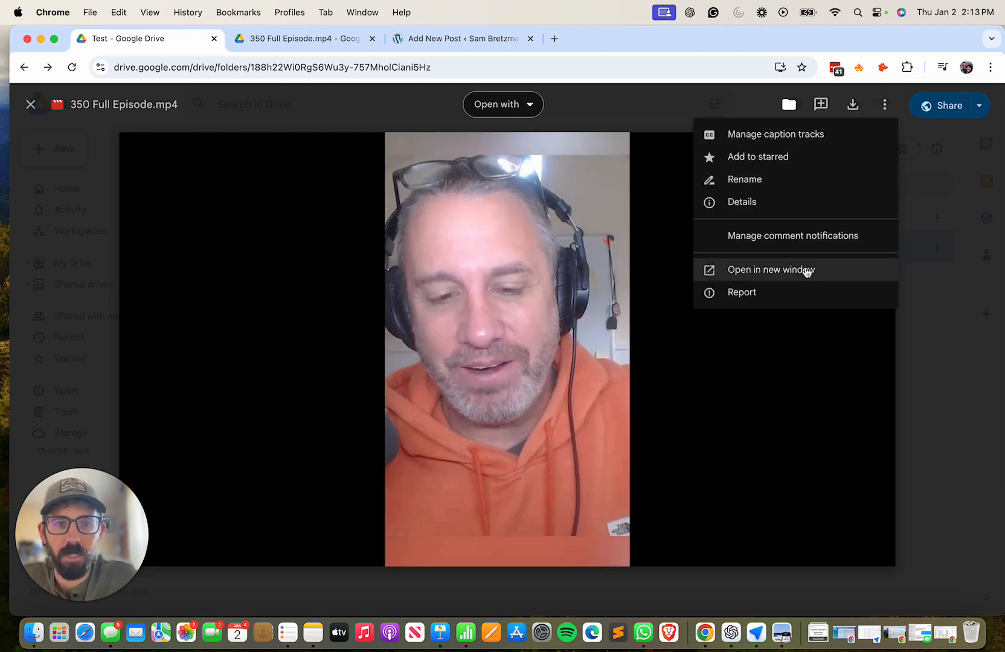
- Open 350 Full Episode.mp4 in its own tab and select its iframe embed code
left_click(771, 269)
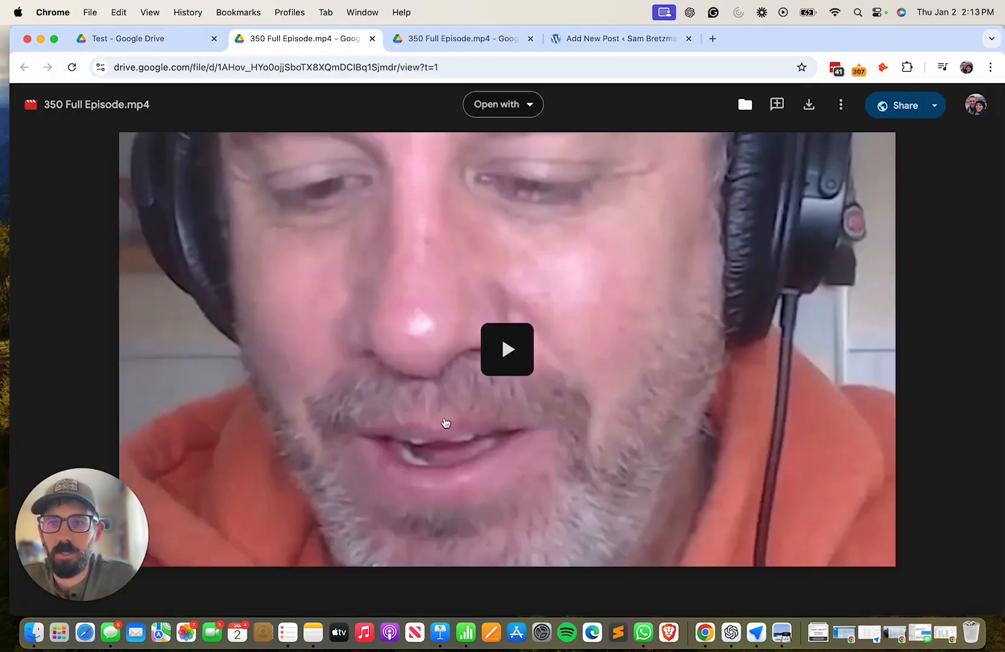
mouse_move(625, 278)
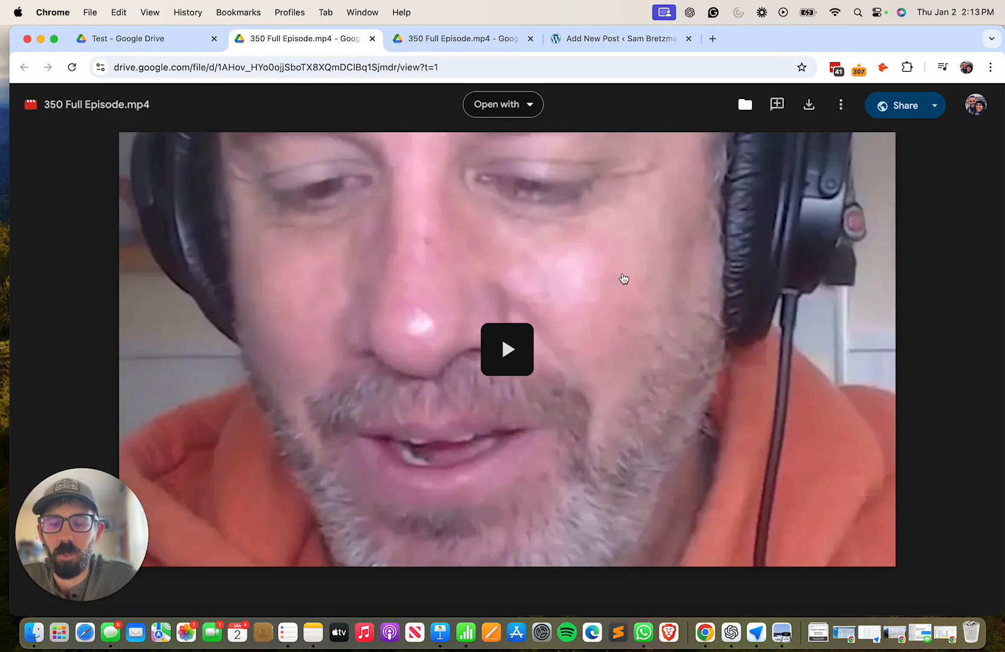
mouse_move(840, 104)
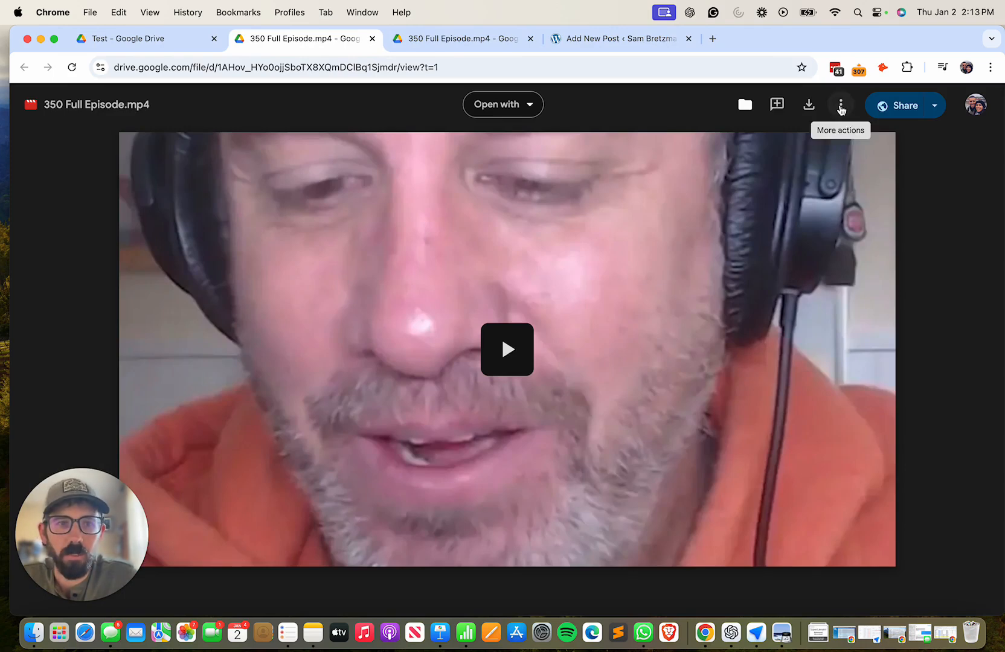
left_click(841, 104)
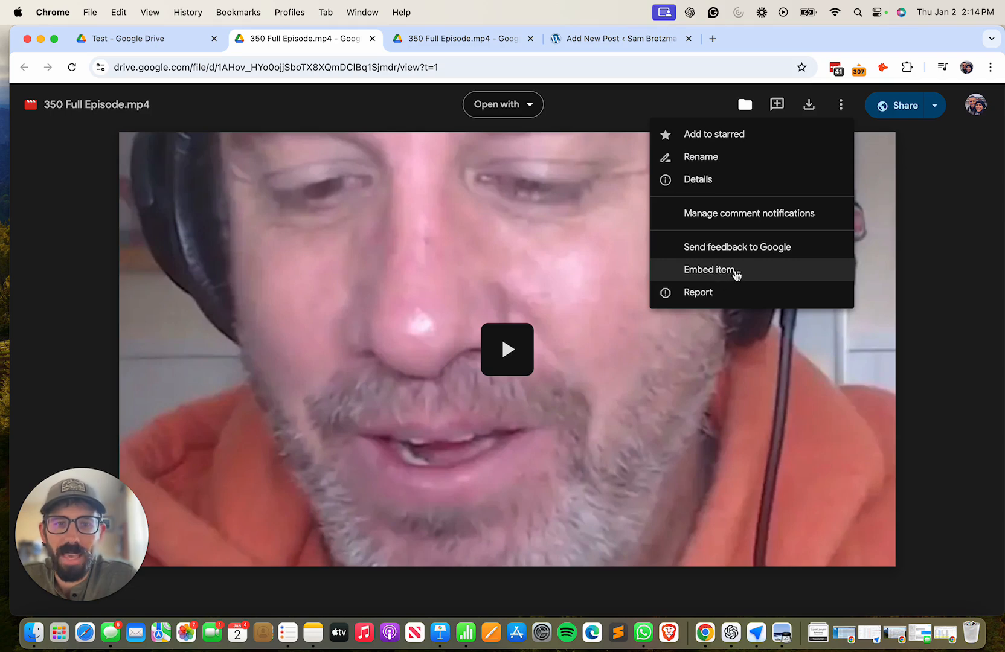
left_click(711, 270)
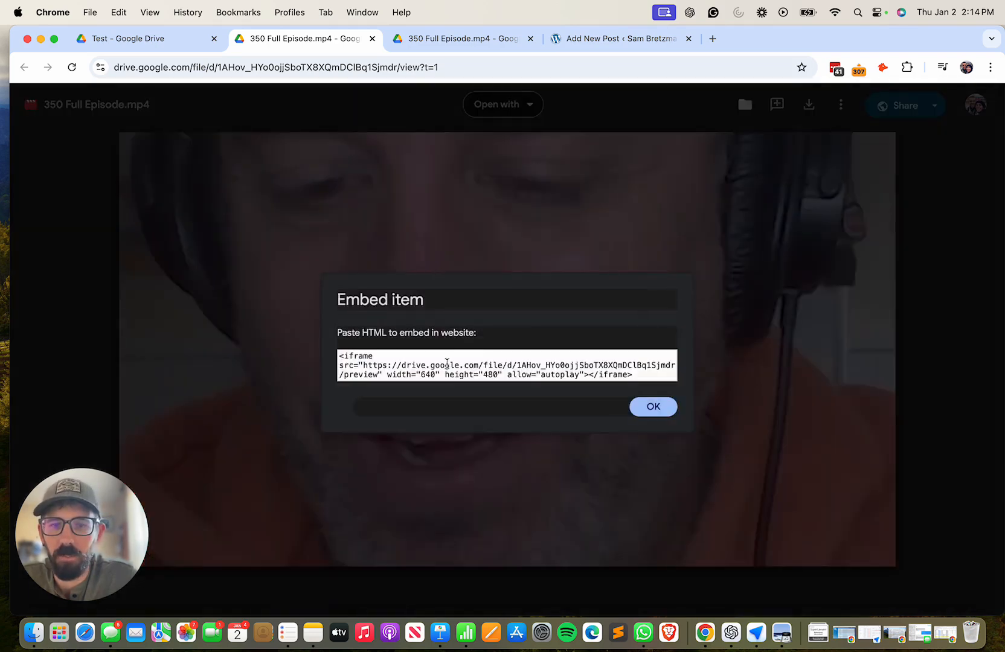
triple_click(505, 365)
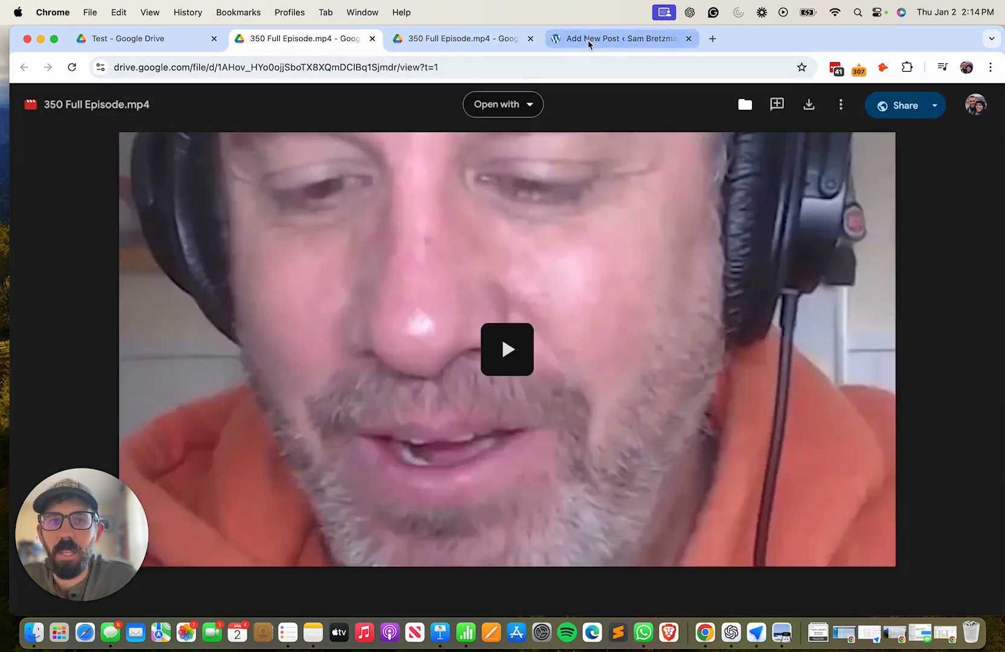
- In the WordPress post, add a Custom HTML block and paste the Drive iframe code
left_click(619, 39)
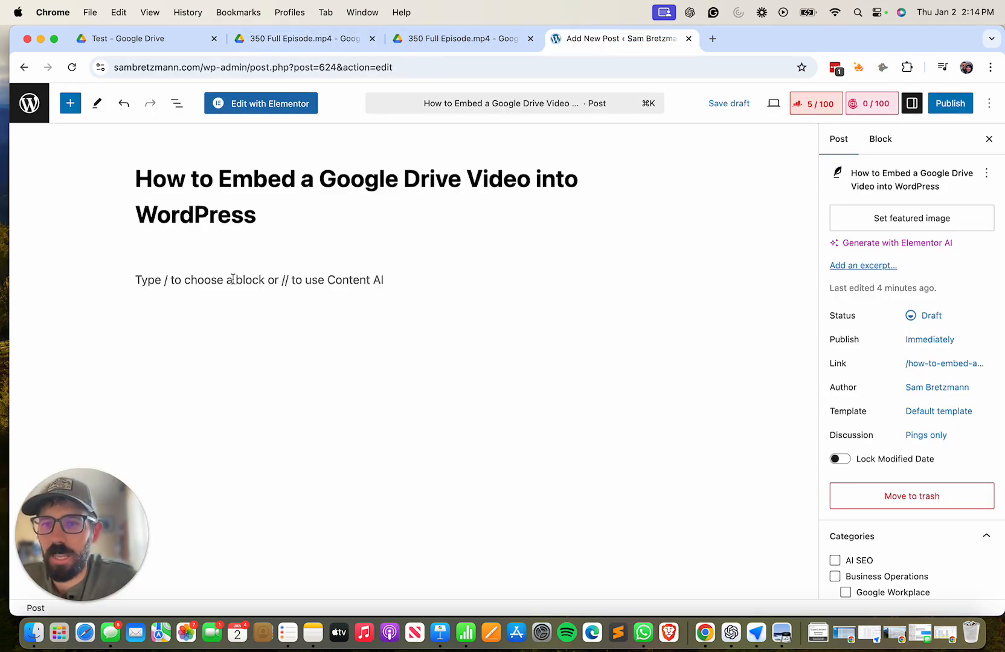
left_click(260, 280)
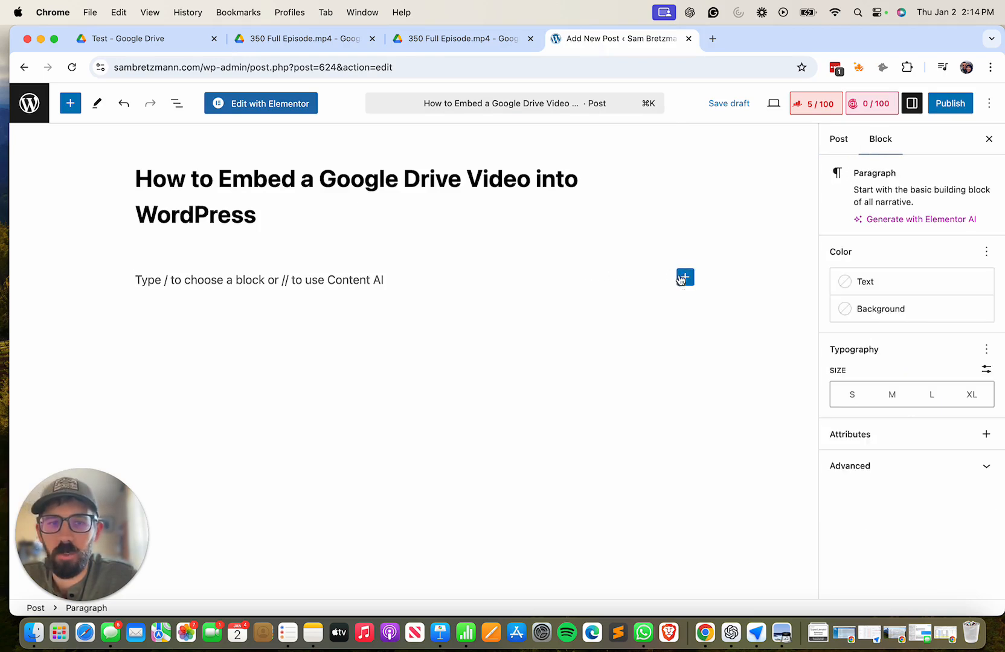
left_click(685, 278)
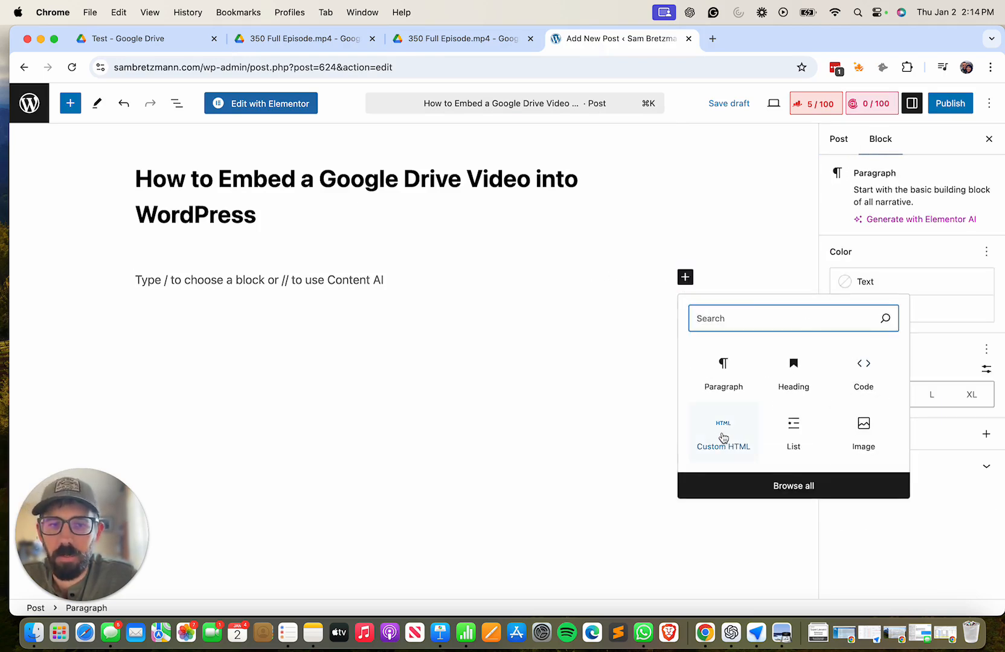
left_click(723, 432)
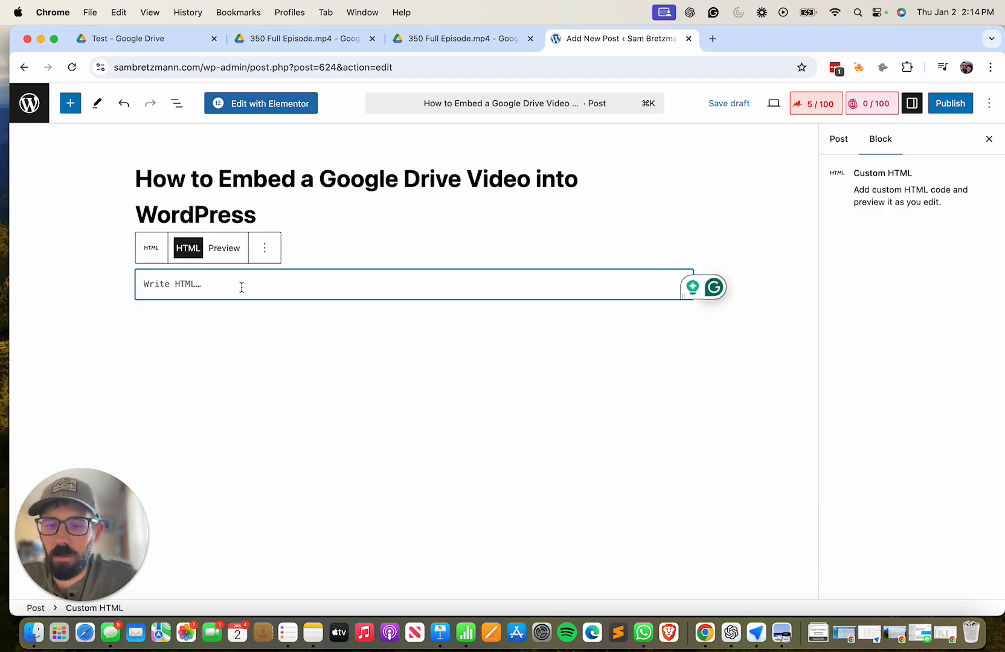
type("<iframe src=\"https://drive.google.com/file/d/1AHov_HYo0ojjSboTX8XQmDClBq1Sjmdr/preview\" width=\"640\" height=\"480\" allow=\"autoplay\"></iframe>")
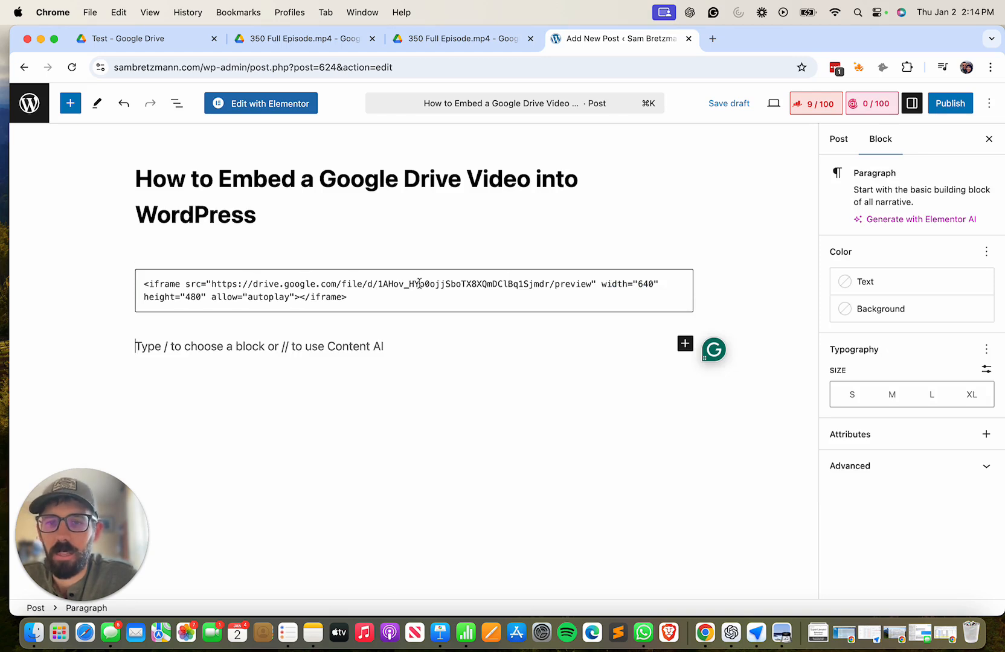
left_click(263, 248)
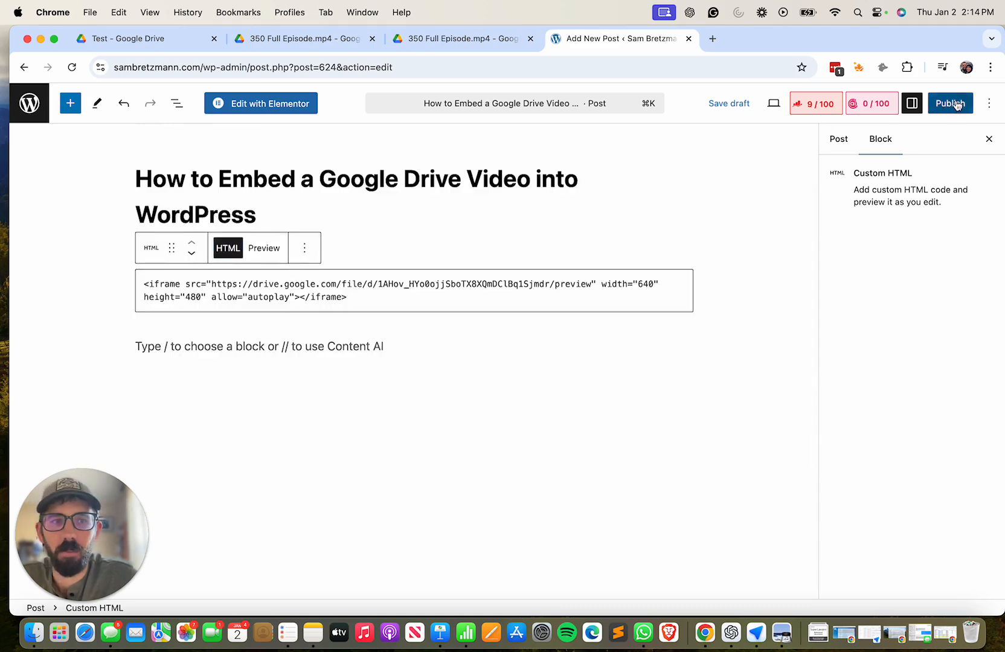
- Publish the post 'How to Embed a Google Drive Video into WordPress'
left_click(951, 104)
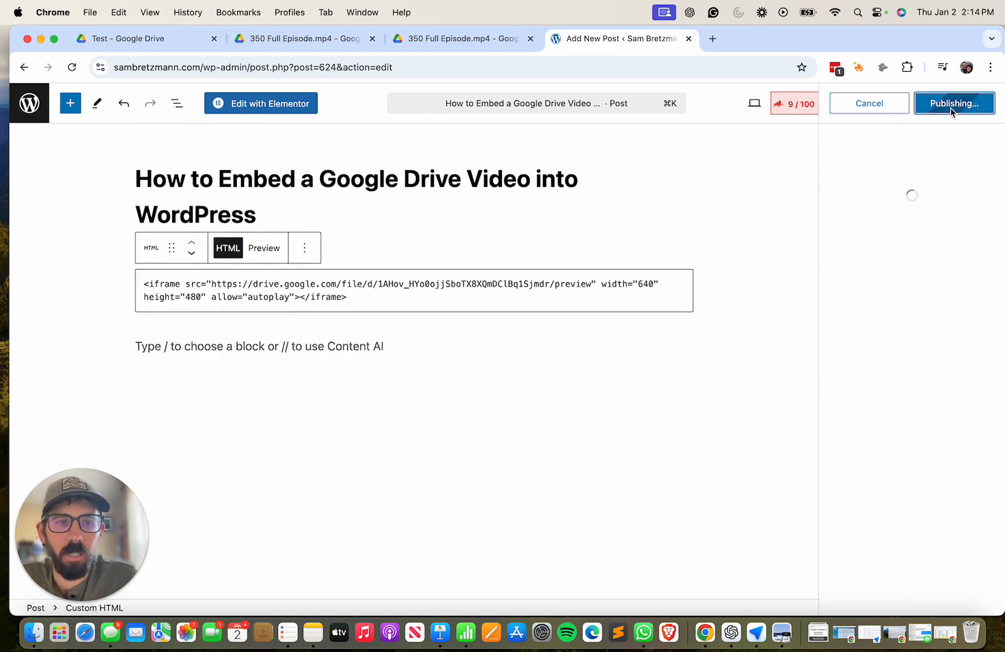
left_click(954, 103)
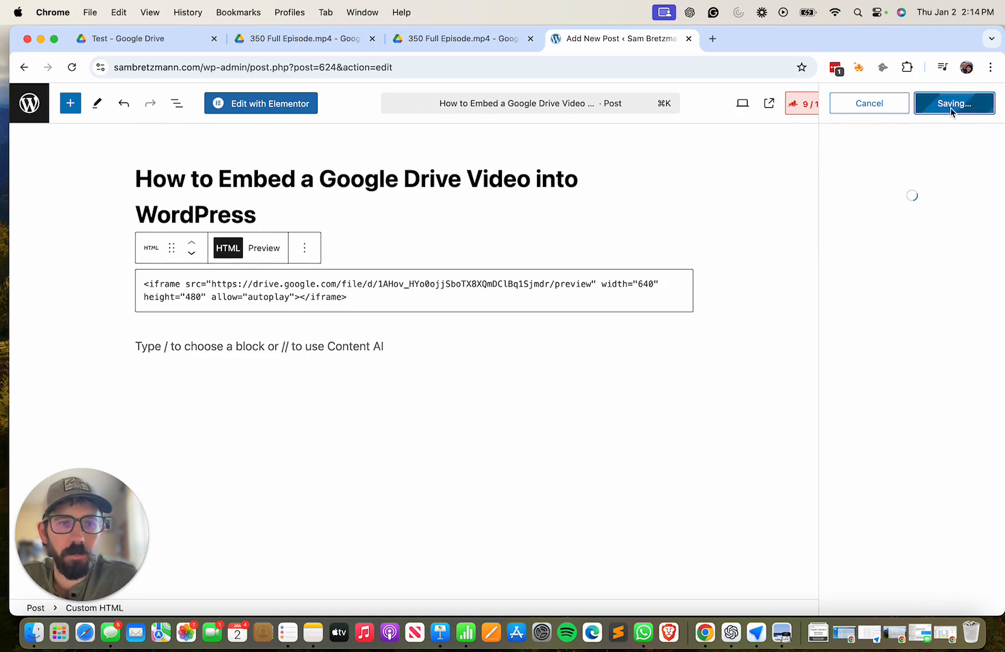
left_click(954, 103)
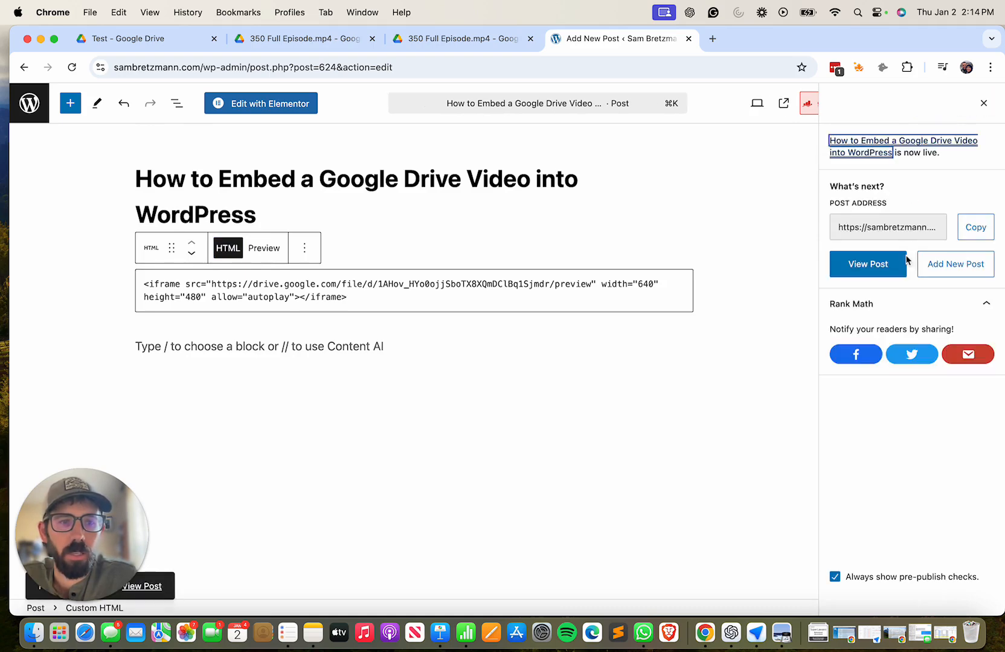
- View the live post, then play and pause the embedded Google Drive video
left_click(868, 264)
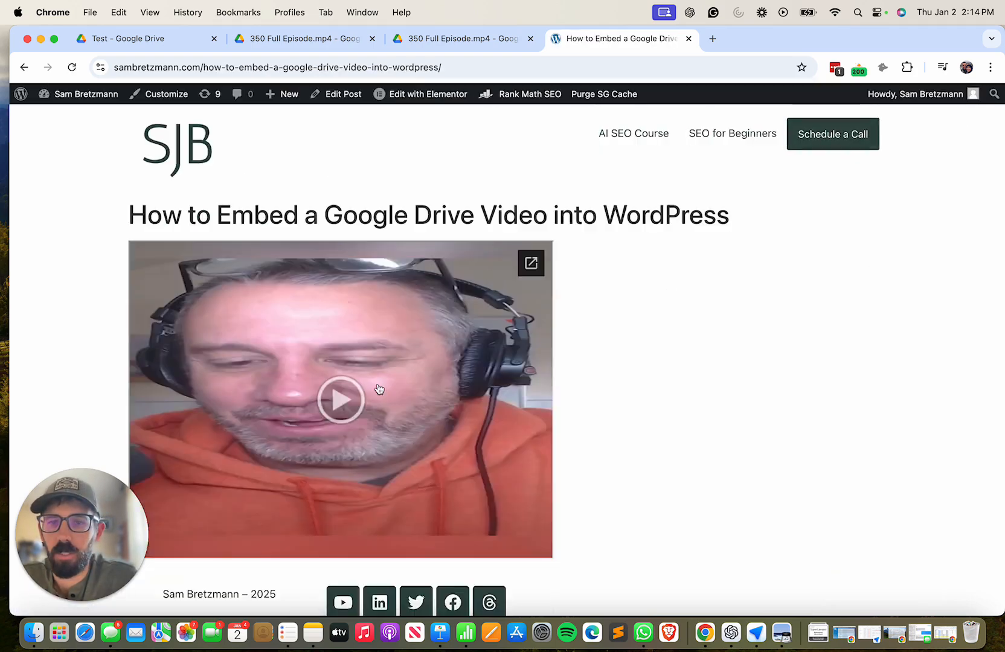
left_click(340, 399)
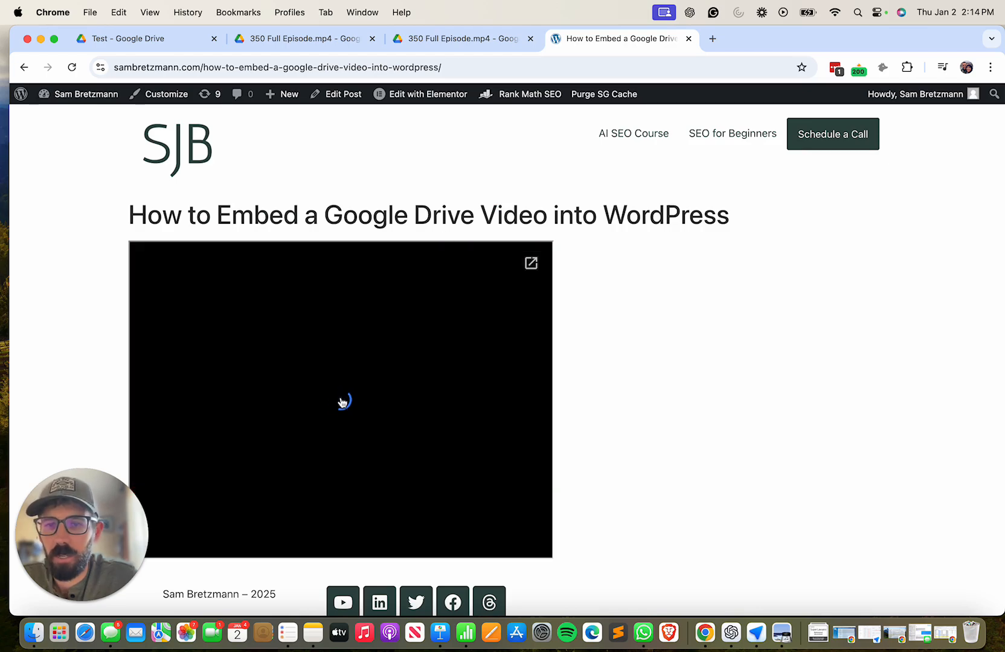
left_click(342, 403)
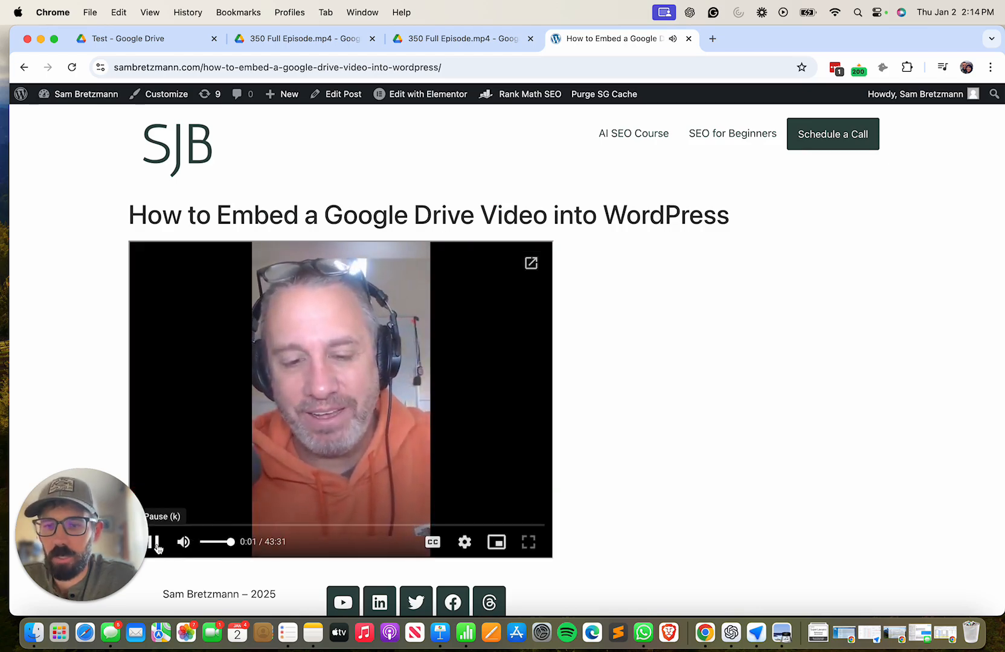
left_click(157, 542)
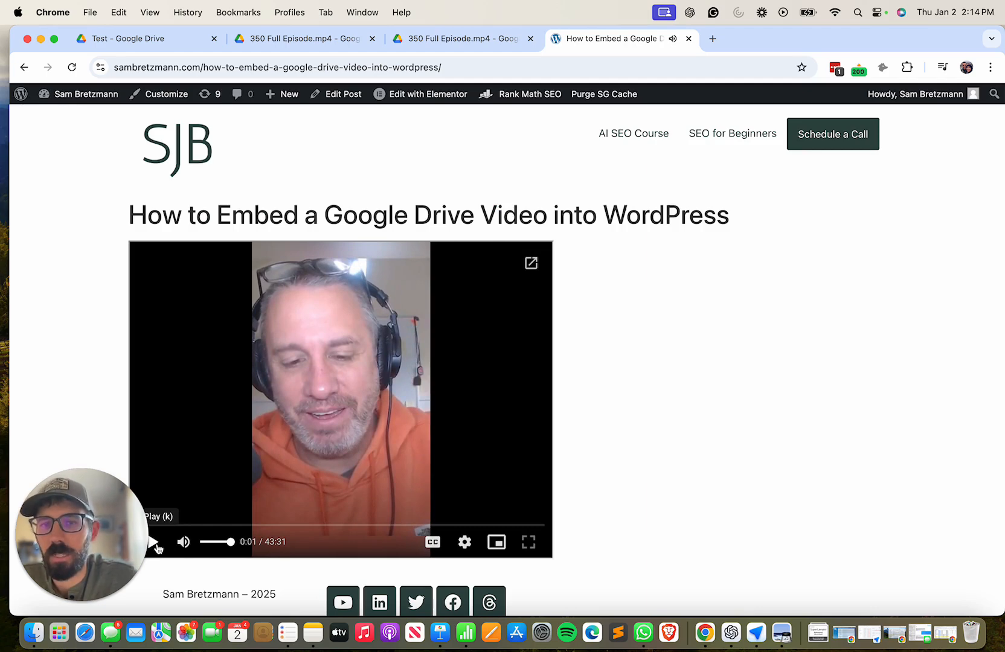